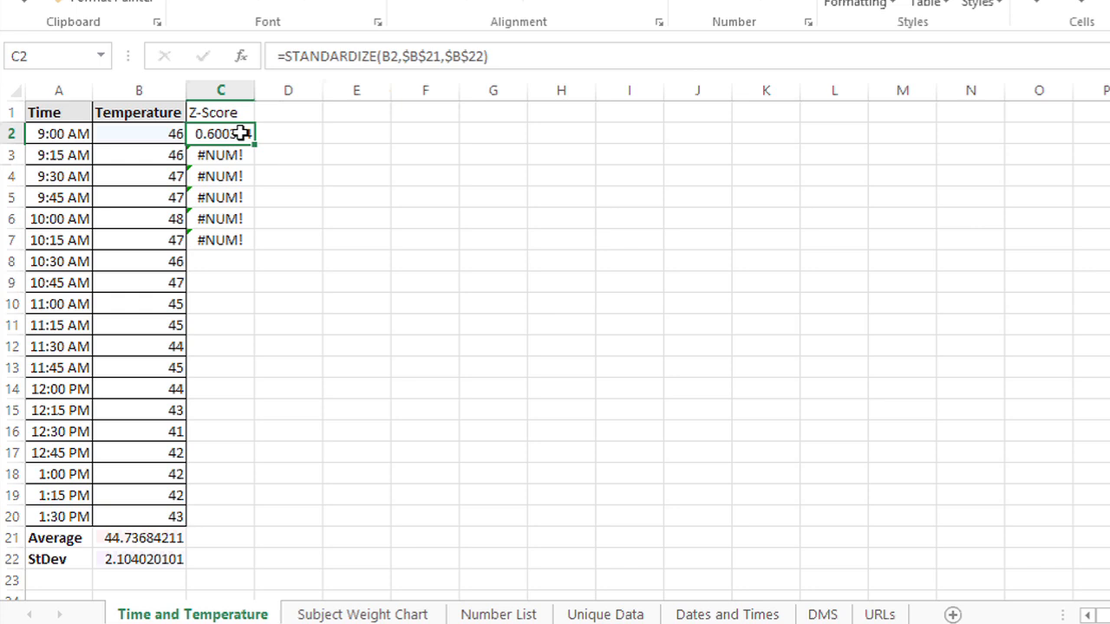
- Preview the finished Z-Score column filled down, then switch to the starting Temperature sheet
drag(221, 131, 220, 517)
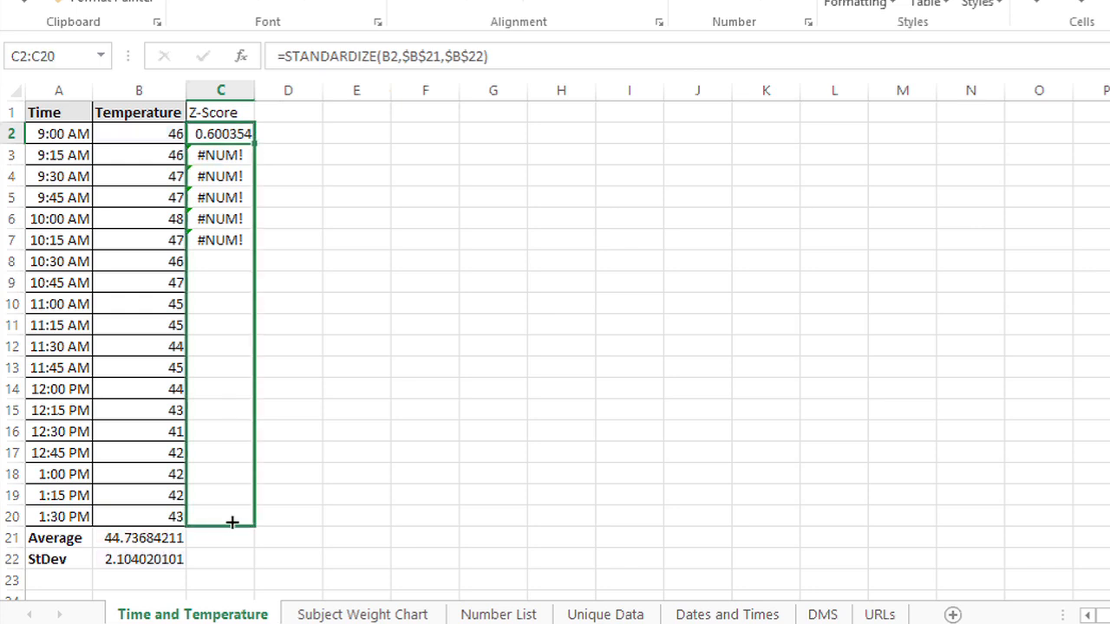
drag(233, 134, 233, 521)
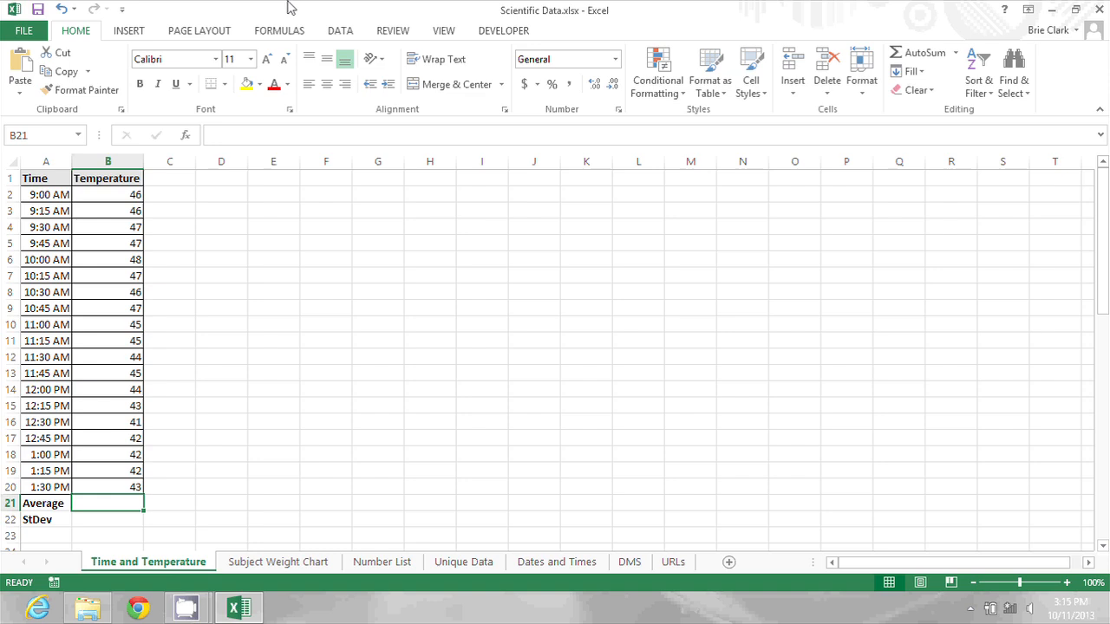
mouse_move(463, 489)
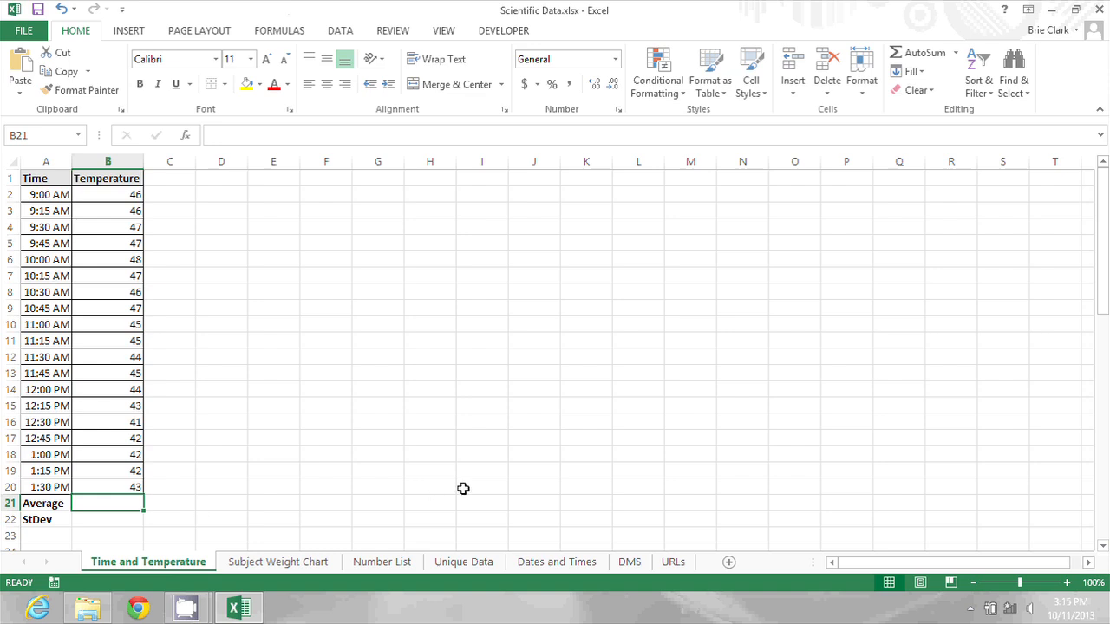
- Compute the average temperature in B21 with =AVERAGE(B2:B20), giving 44.73684211
text(=average()
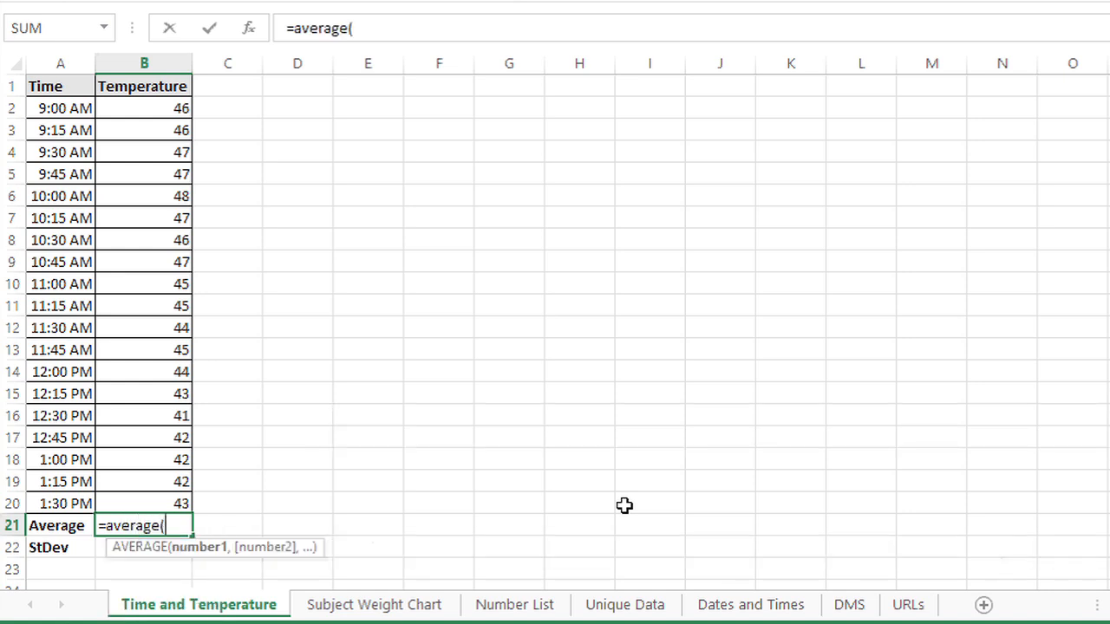
drag(144, 107, 144, 130)
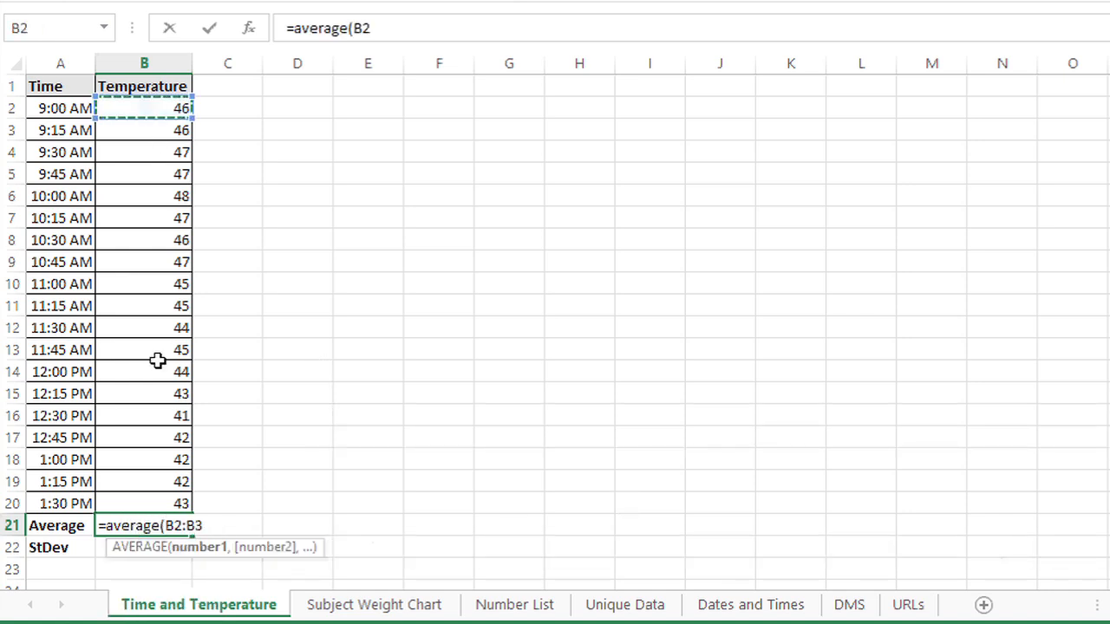
drag(144, 107, 144, 503)
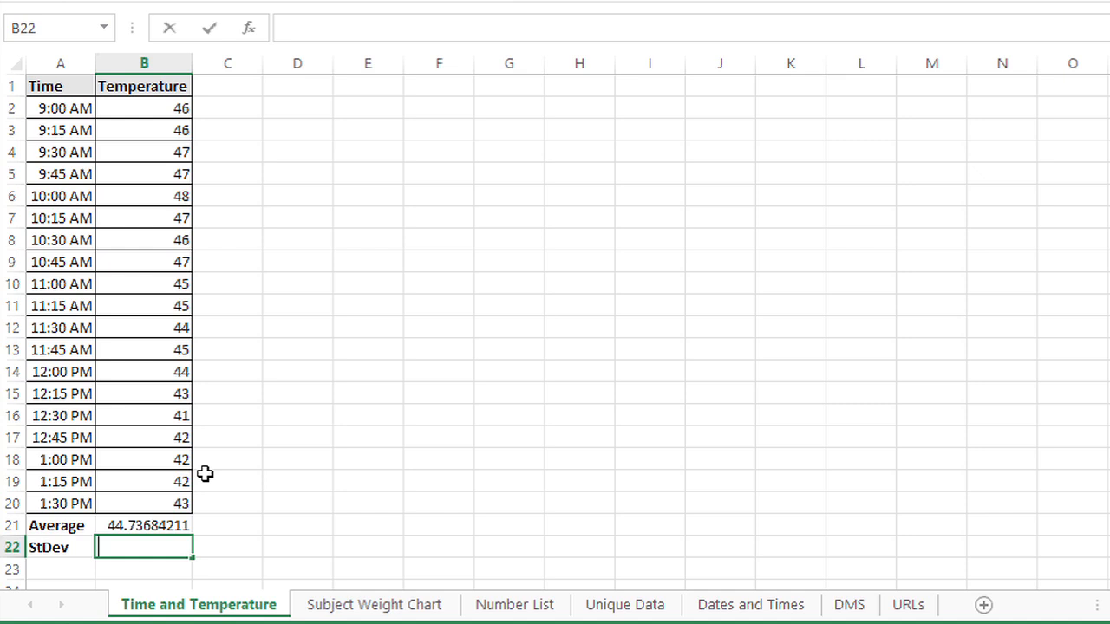
- Compute the standard deviation in B22 with =STDEV(B2:B20), giving 2.104020101
text(=)
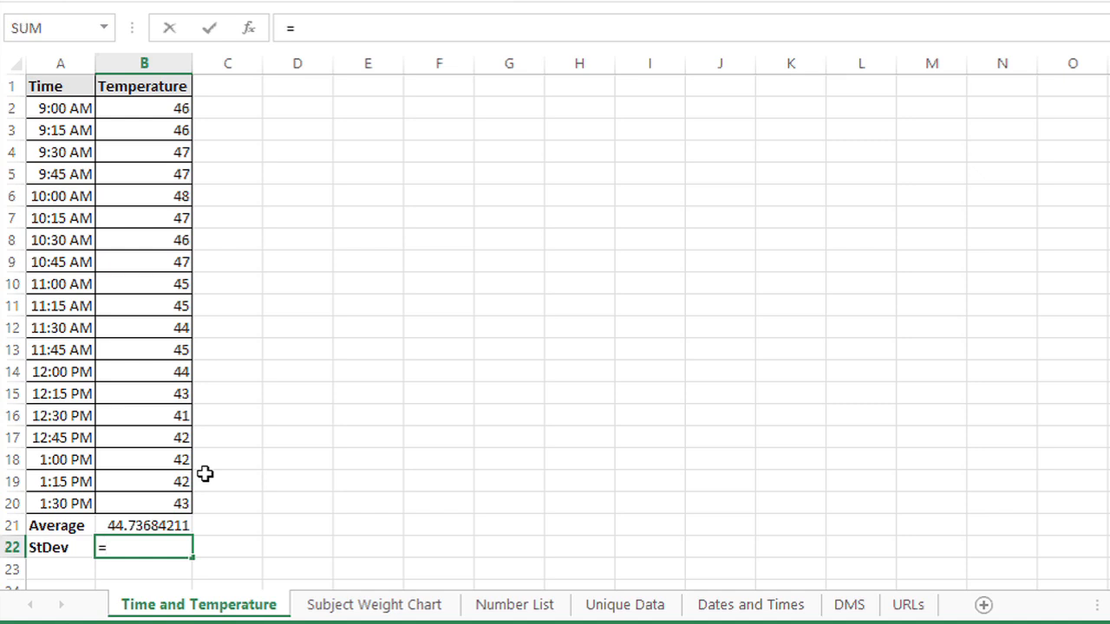
text(stdev()
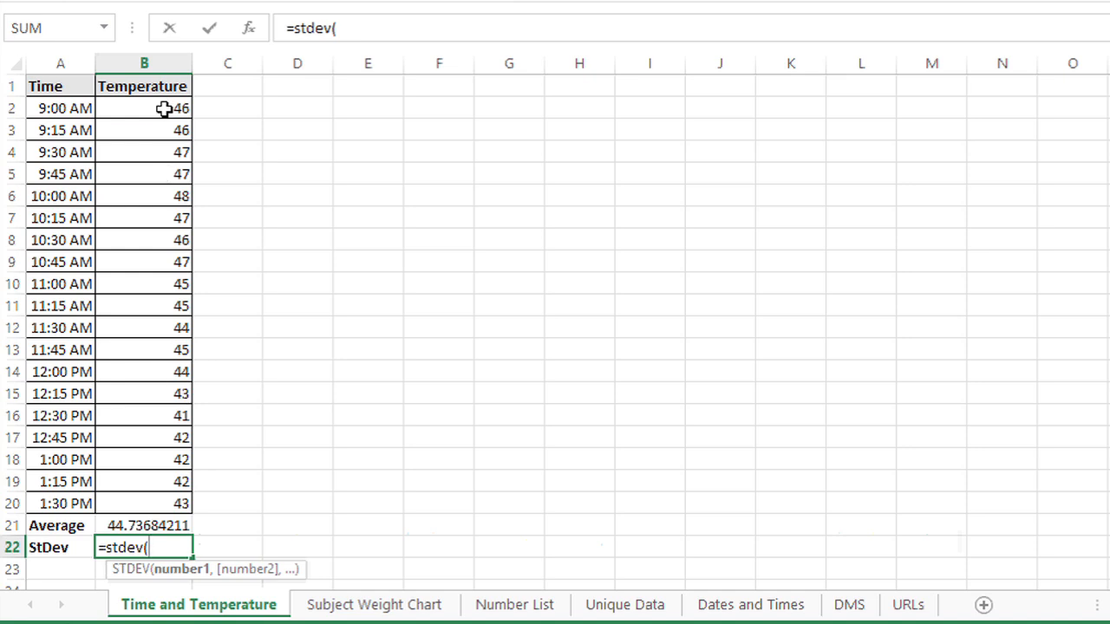
drag(144, 107, 144, 503)
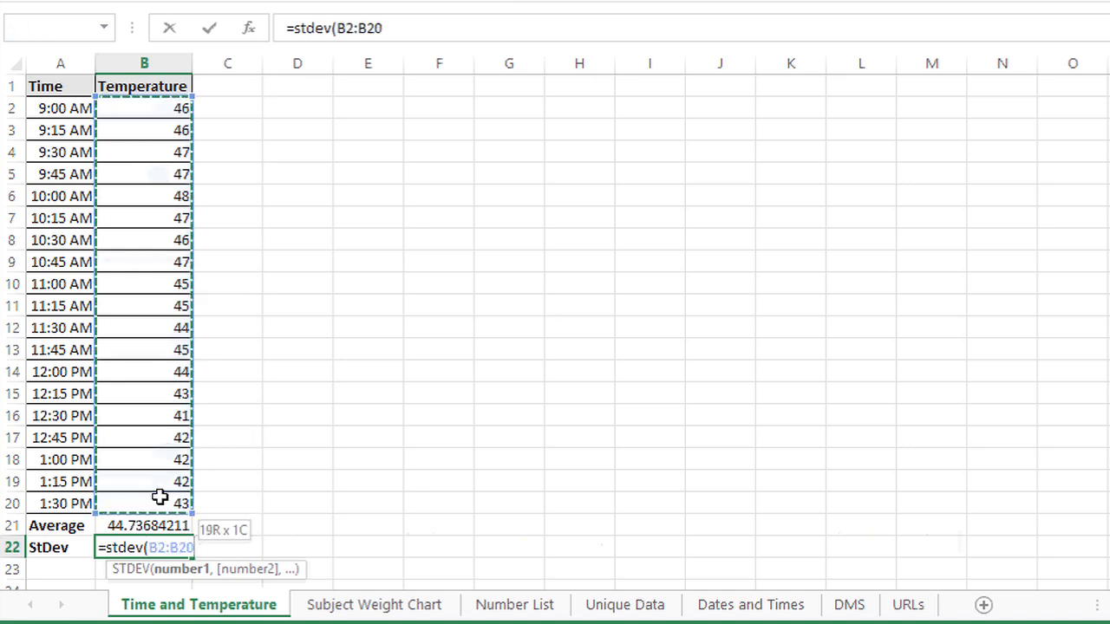
key(Return)
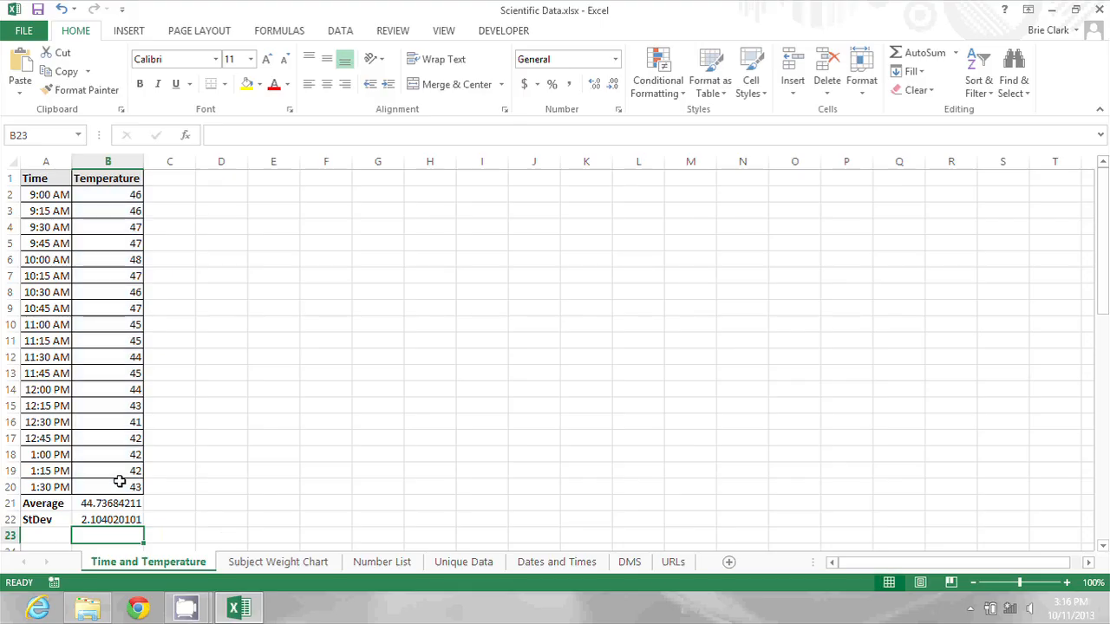
- Add a 'Z-Score' heading in C1 for the new column
click(170, 177)
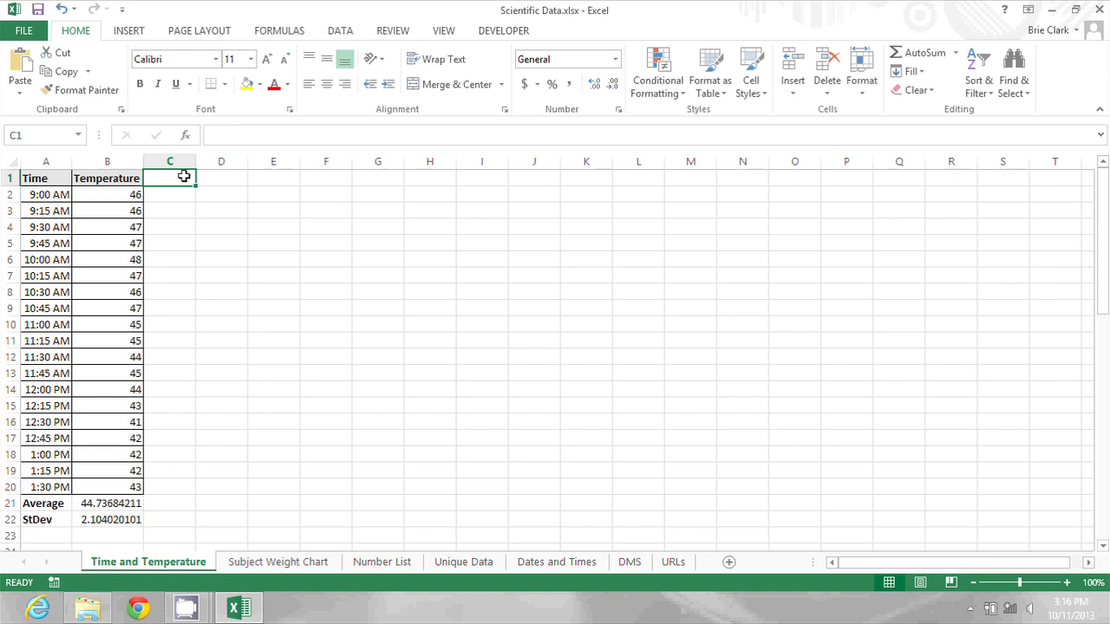
text(Z-Sc)
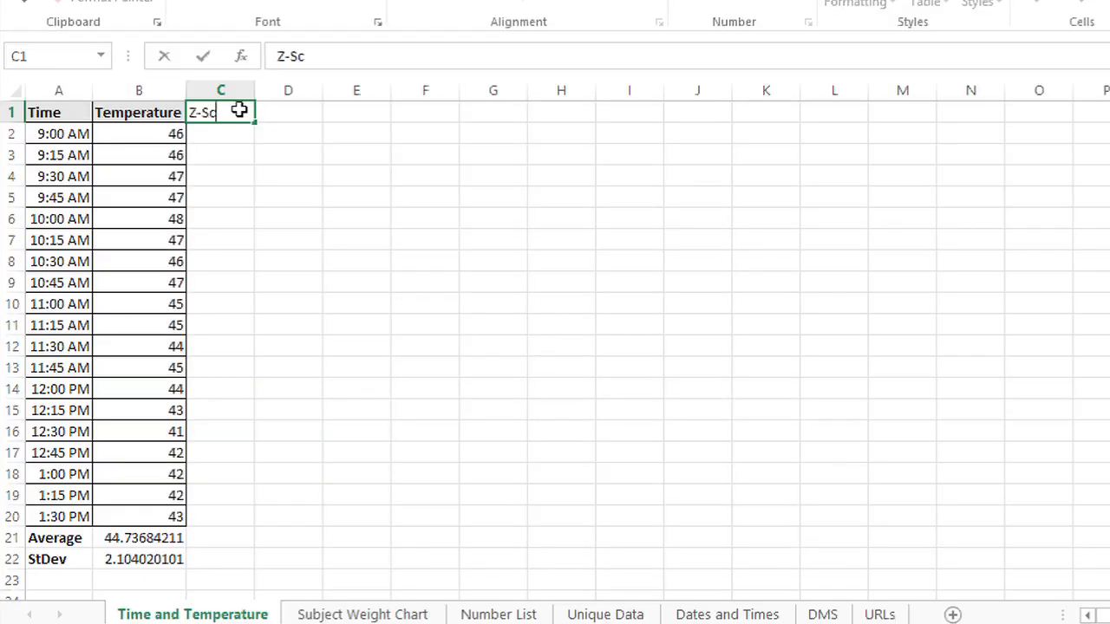
key(Return)
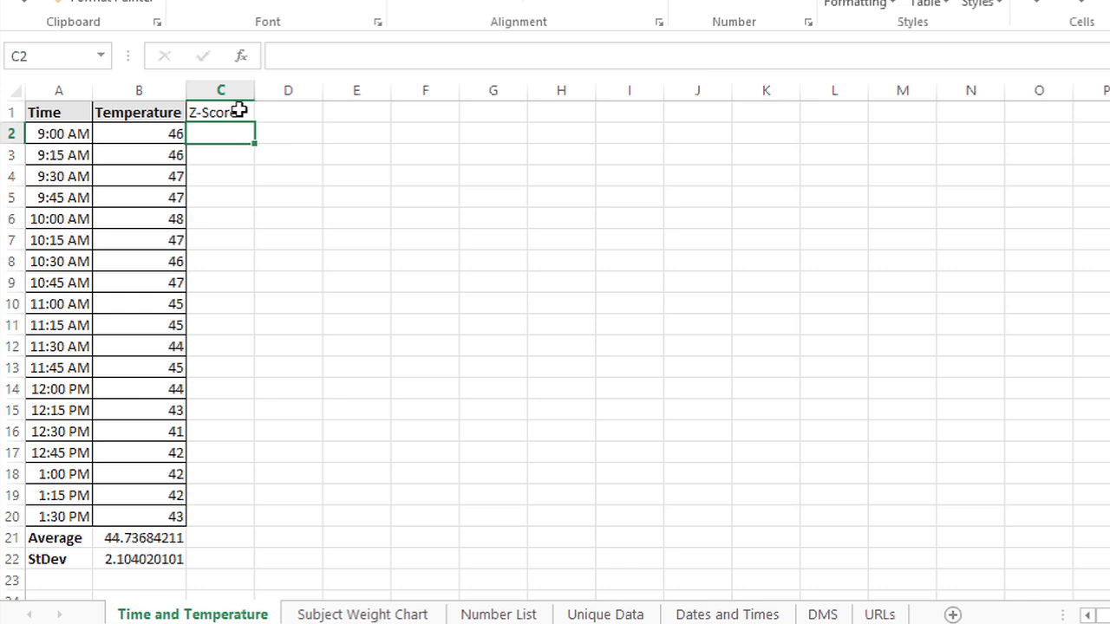
- Enter =STANDARDIZE(B2,B21,B22) in C2, giving the first z-score 0.600354
text(=s)
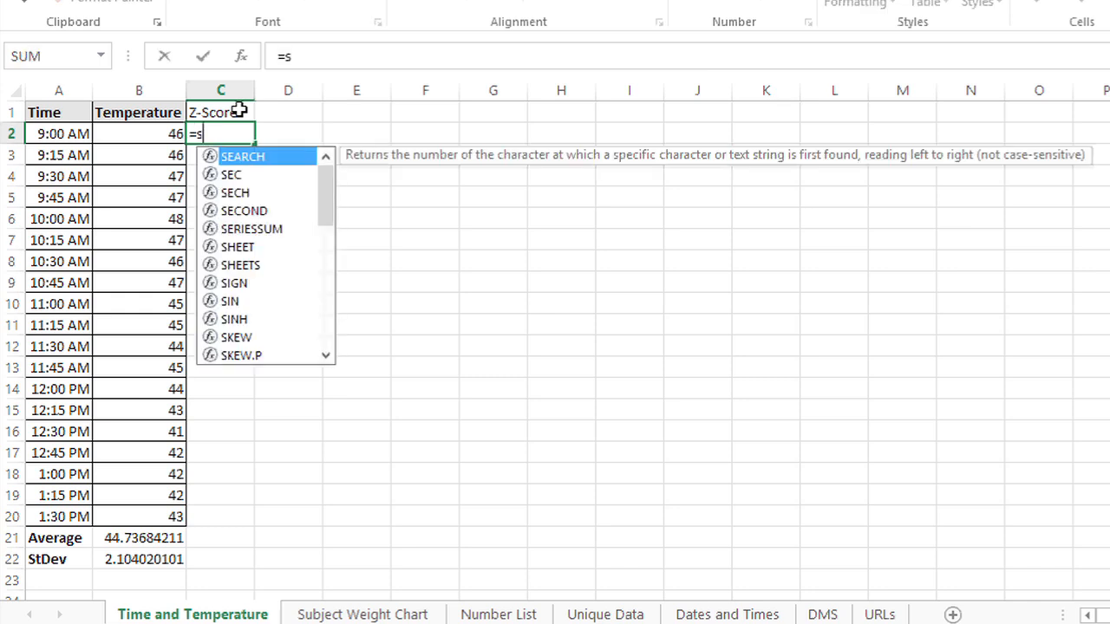
text(tandardize)
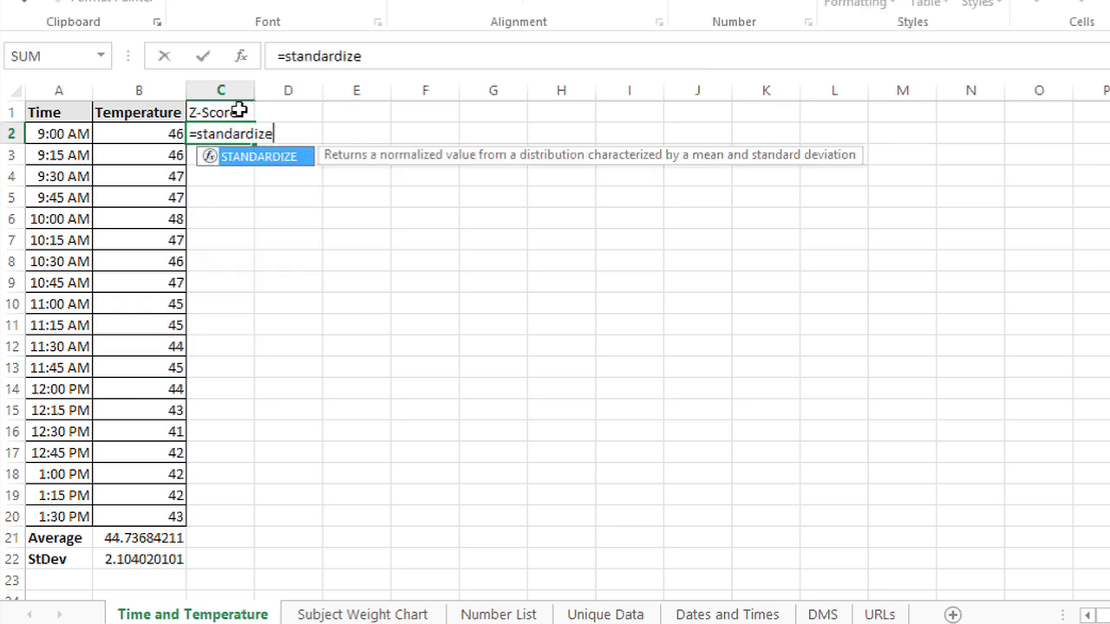
text(()
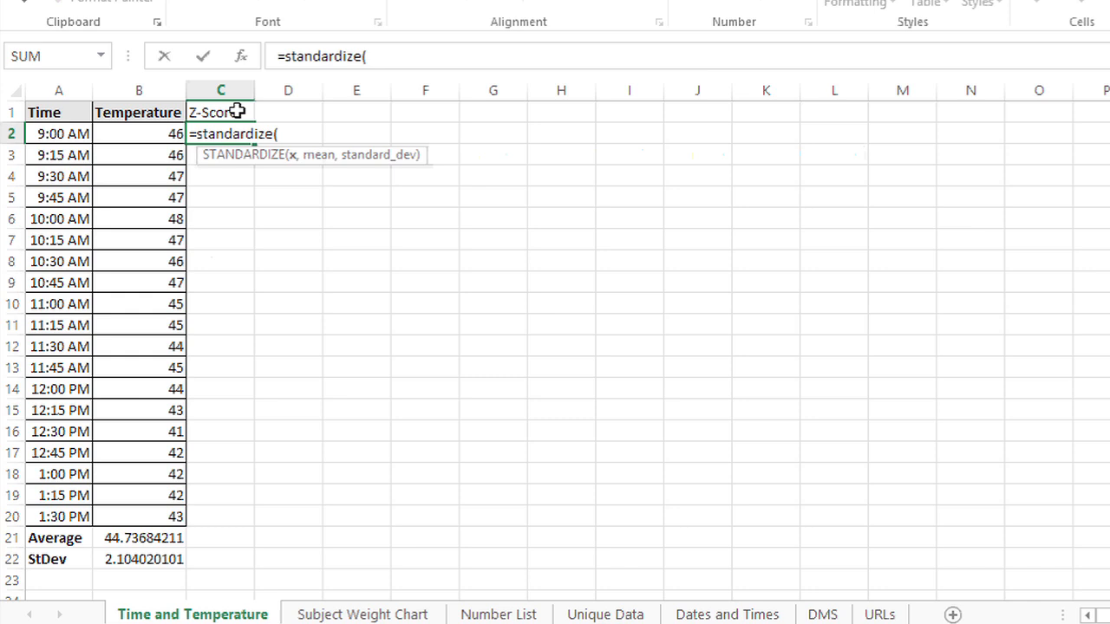
mouse_move(153, 135)
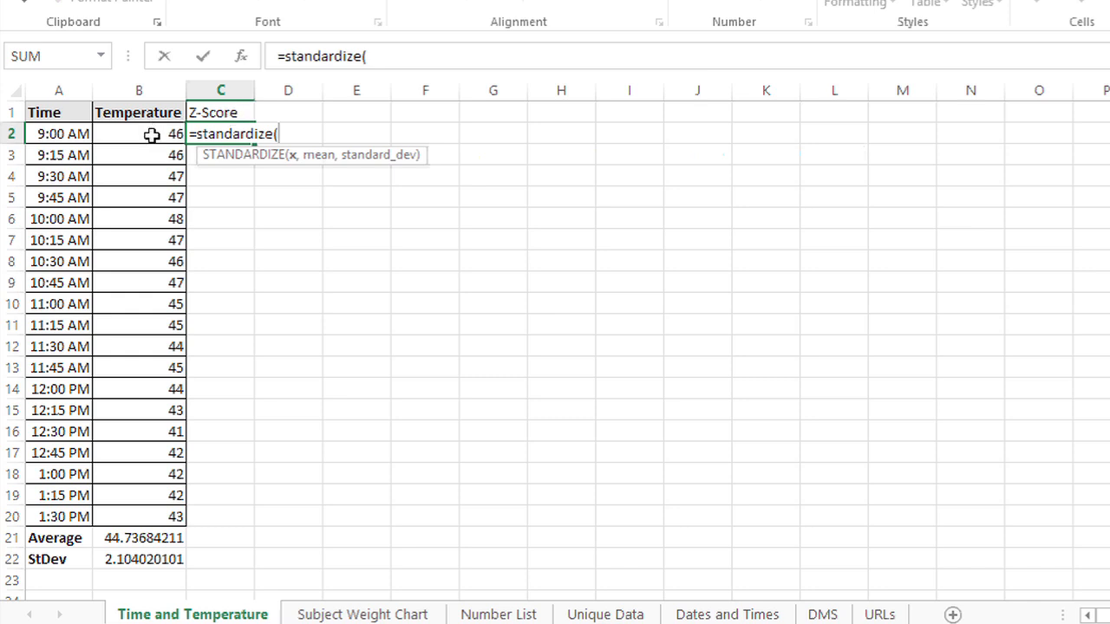
click(139, 134)
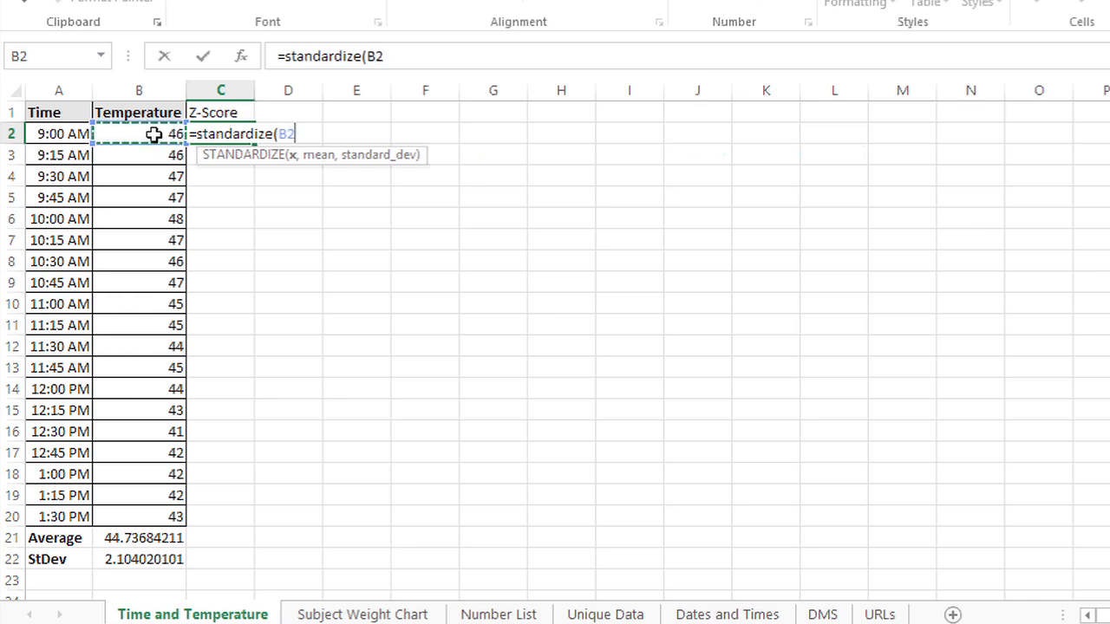
text(,)
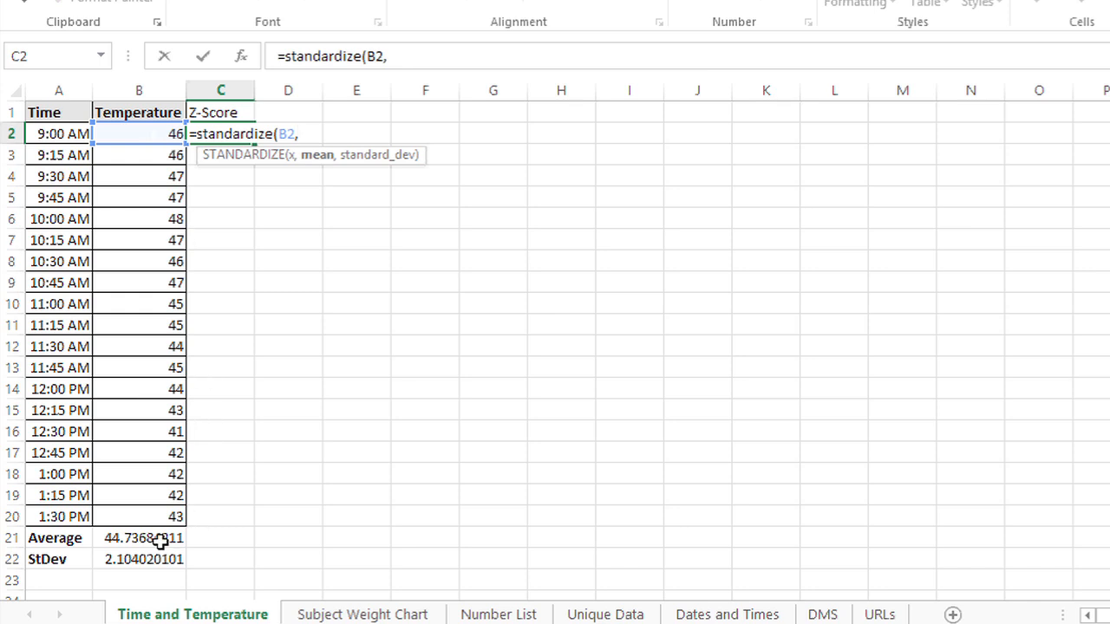
click(138, 538)
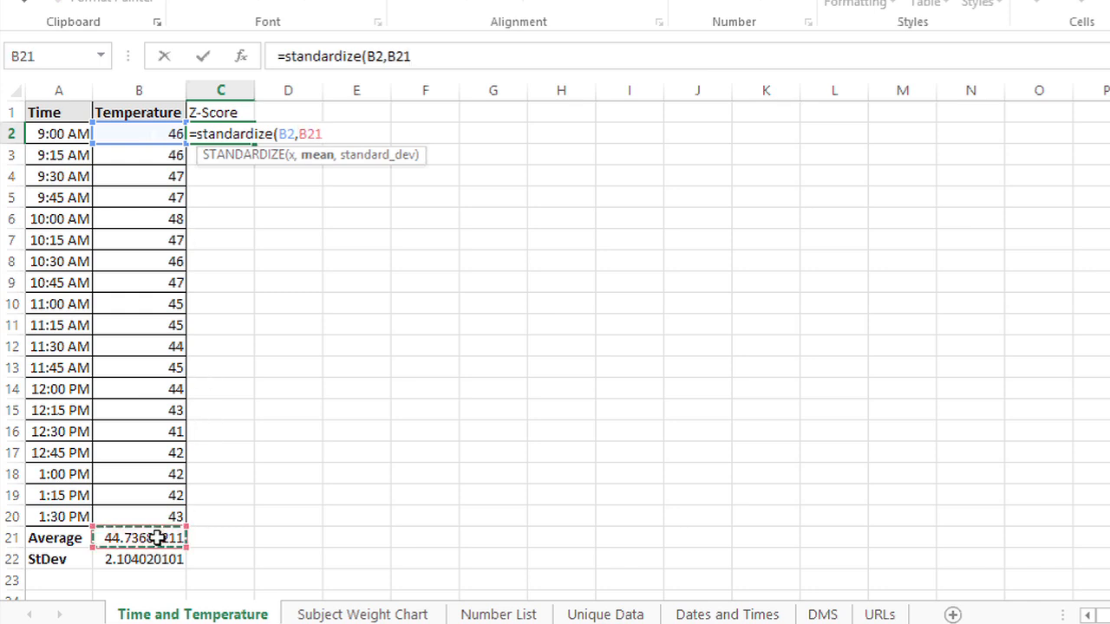
text(,B22)
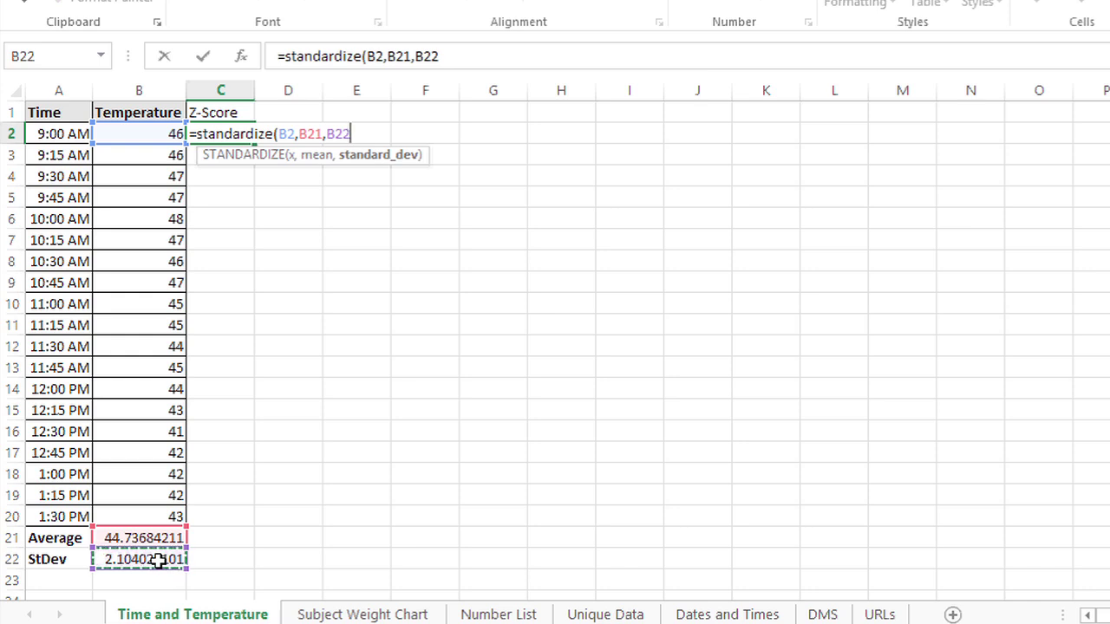
text())
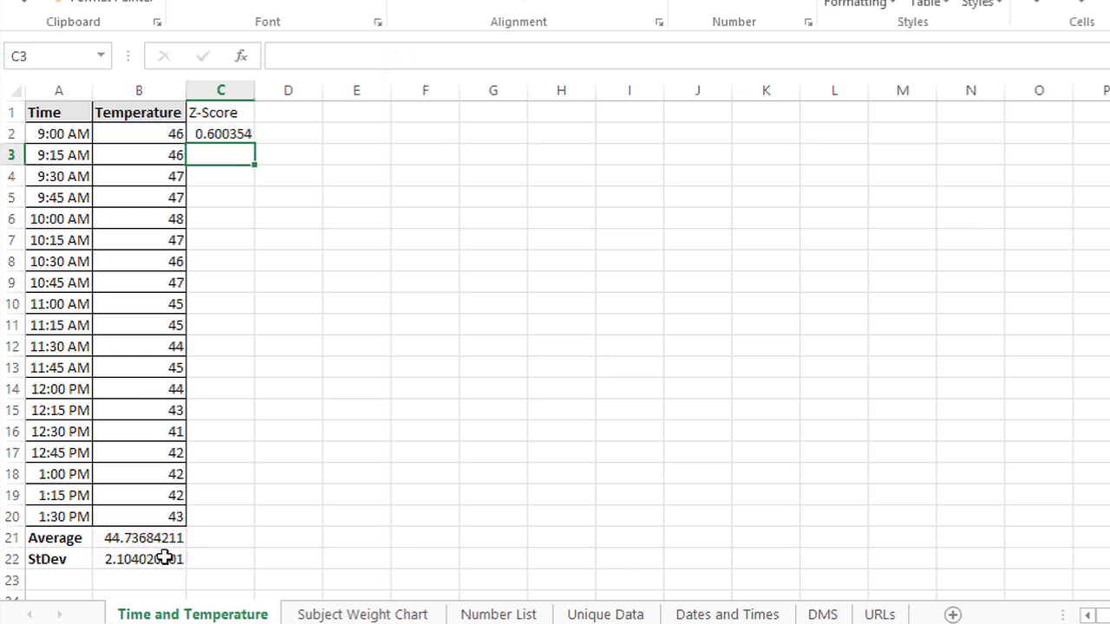
mouse_move(153, 536)
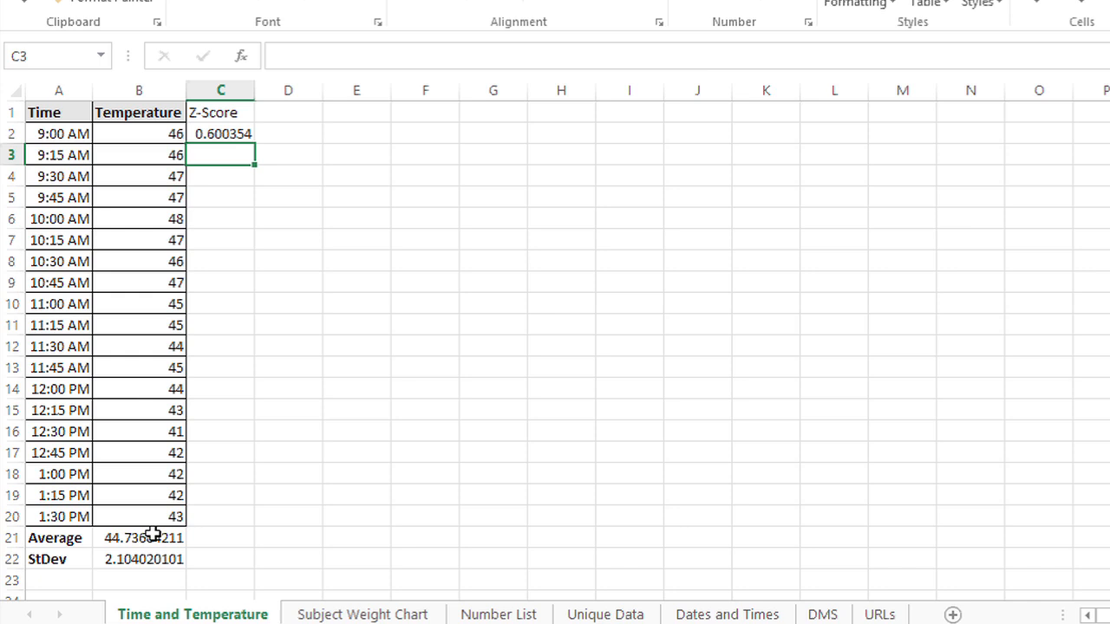
mouse_move(211, 150)
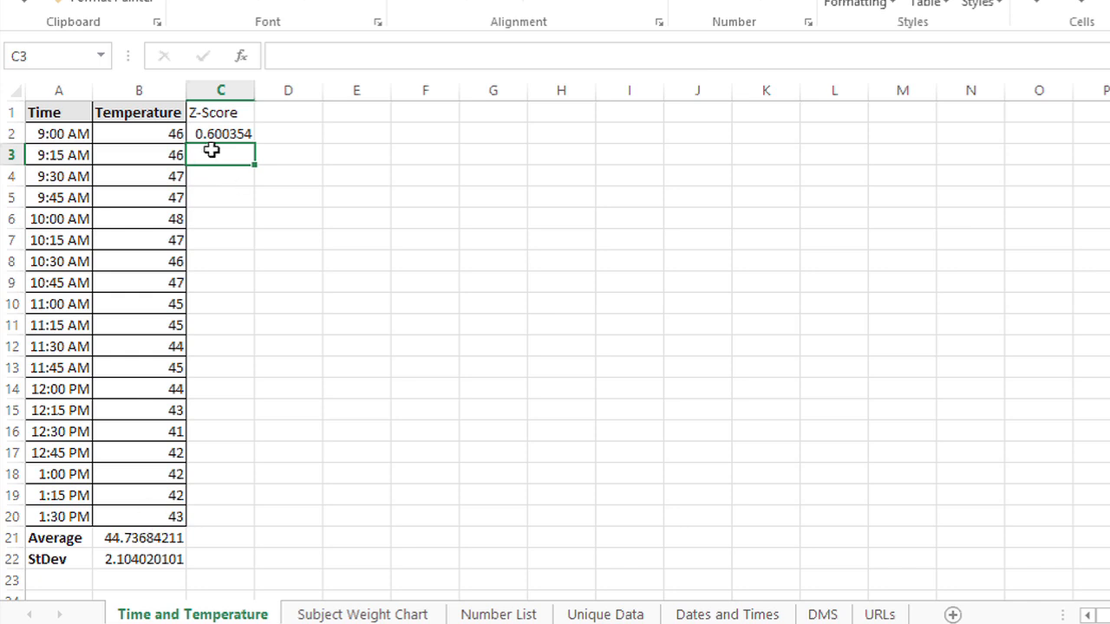
- Fill the z-score formula from C2 down to C7, producing #NUM! errors
click(220, 133)
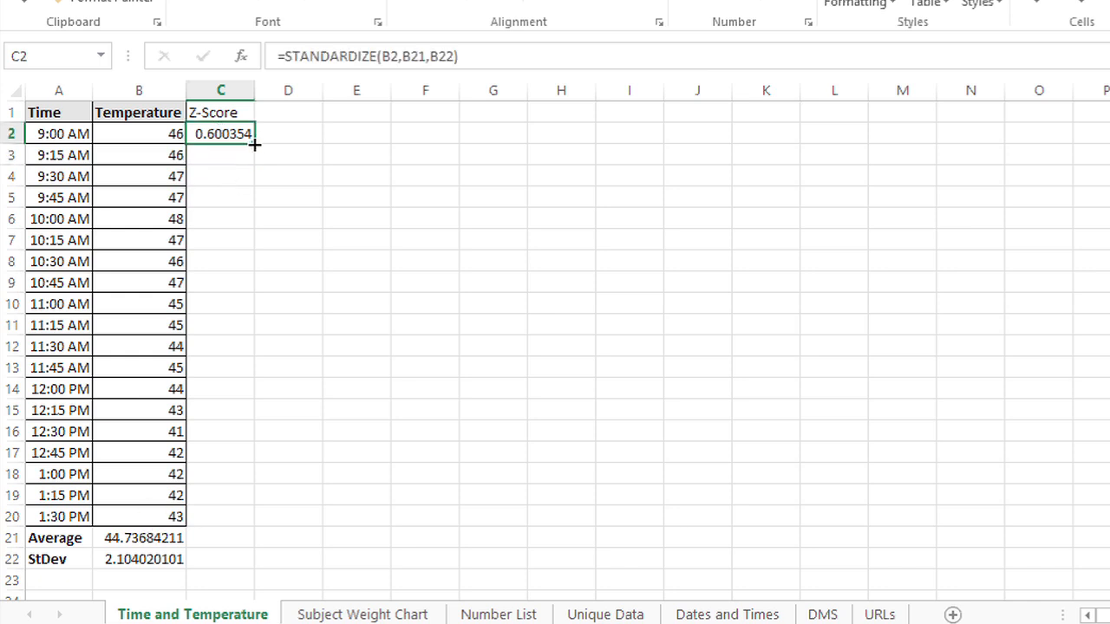
drag(253, 144, 229, 253)
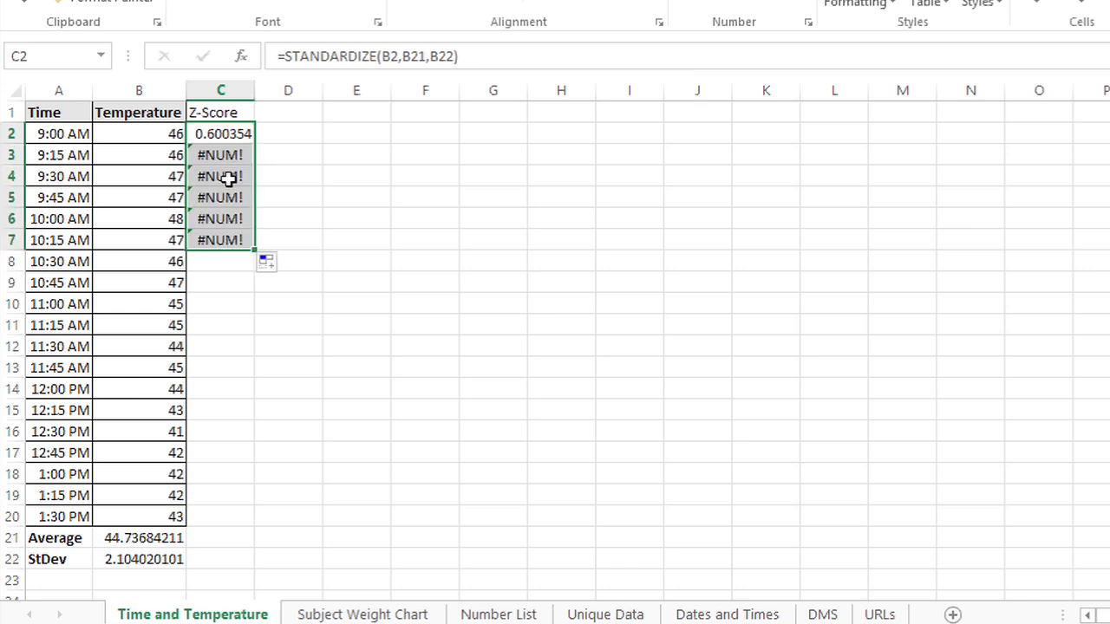
- Inspect C2, C3 and C4 to see the Average and StDev references shifting with each row
click(221, 155)
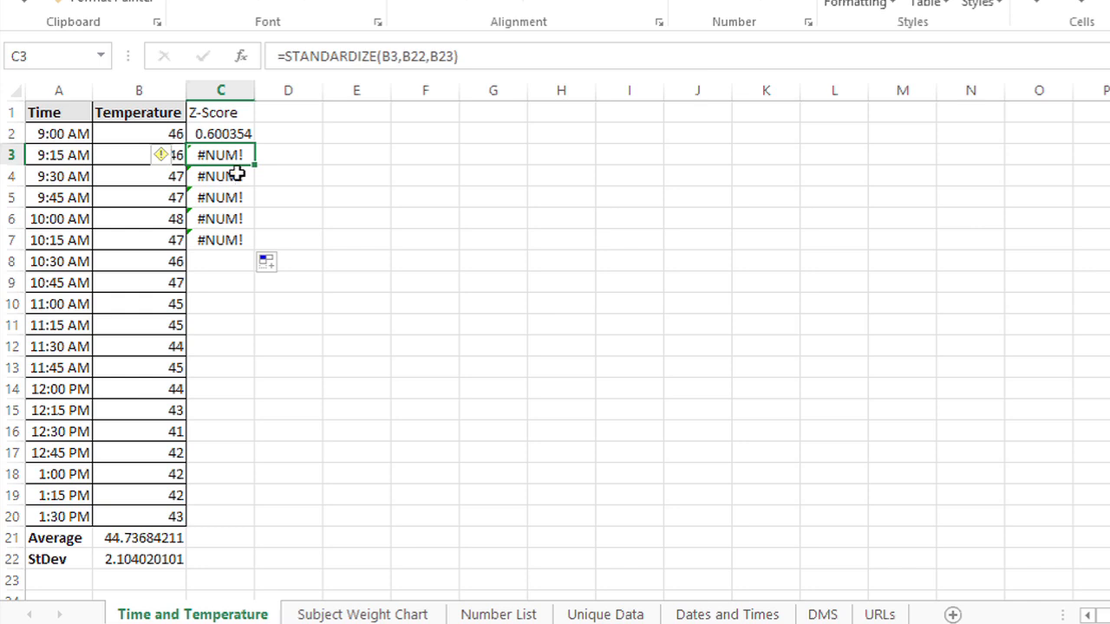
click(220, 133)
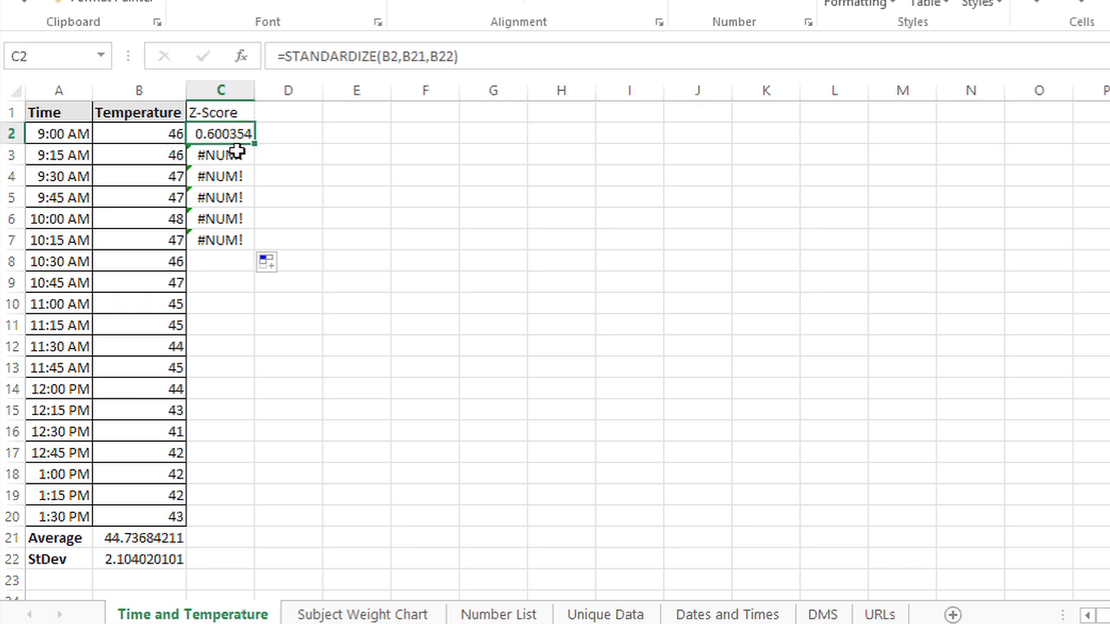
click(221, 154)
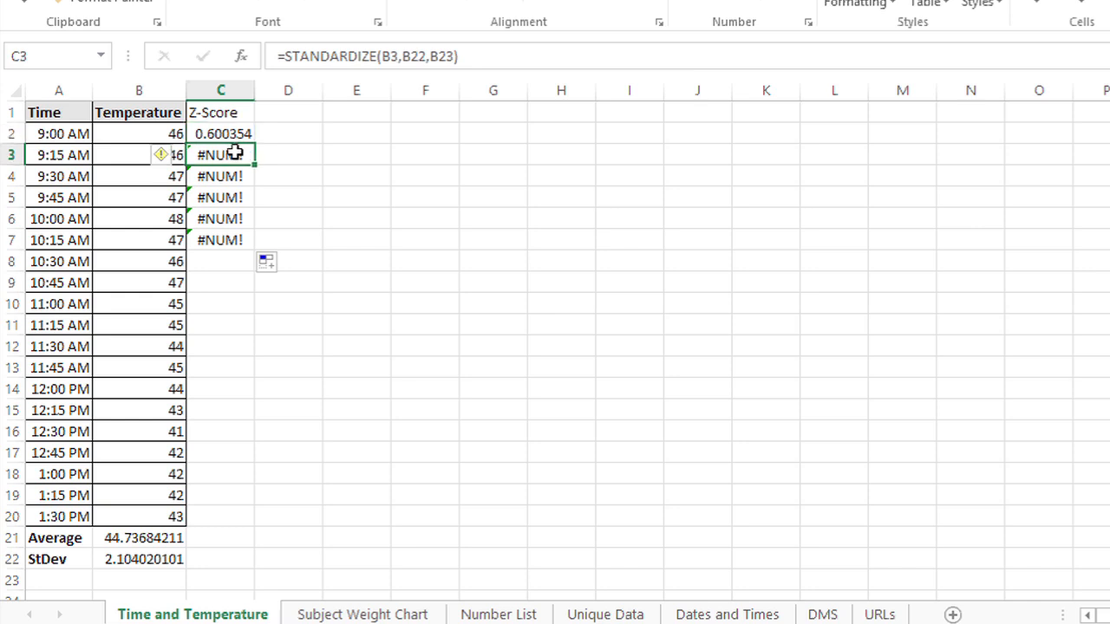
click(221, 177)
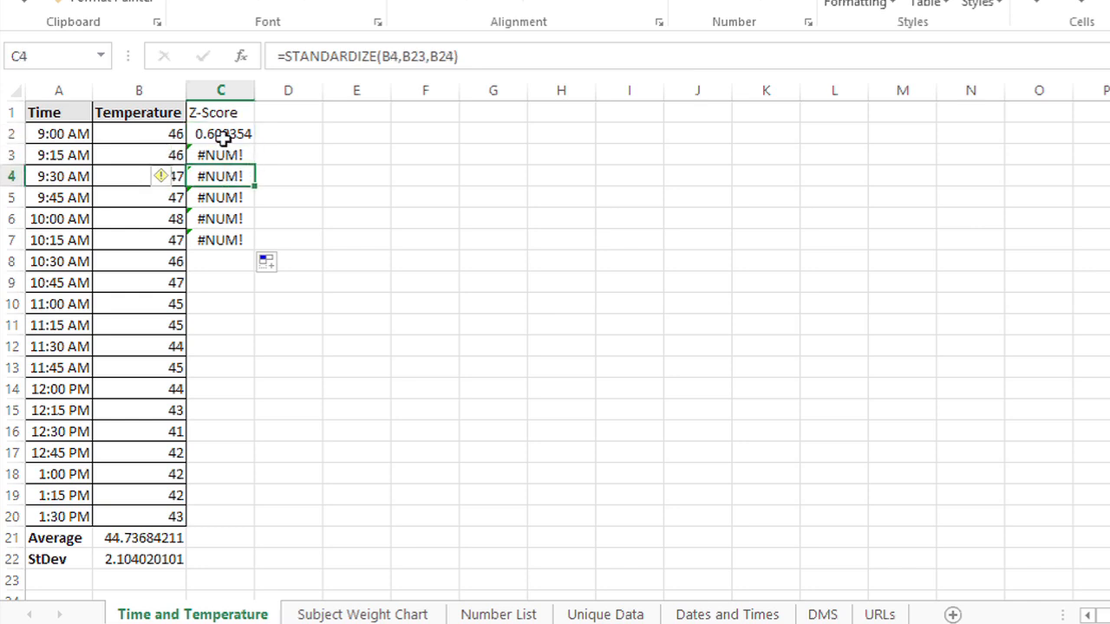
- Lock the references as =STANDARDIZE(B2,$B$21,$B$22) and fill valid z-scores down to C20
click(220, 132)
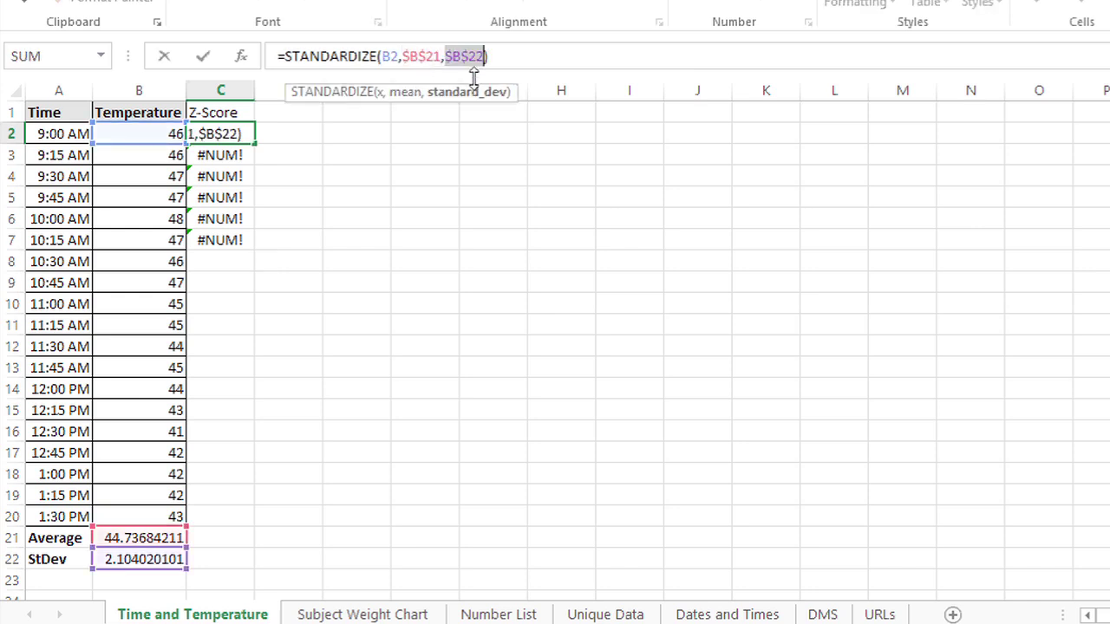
key(Return)
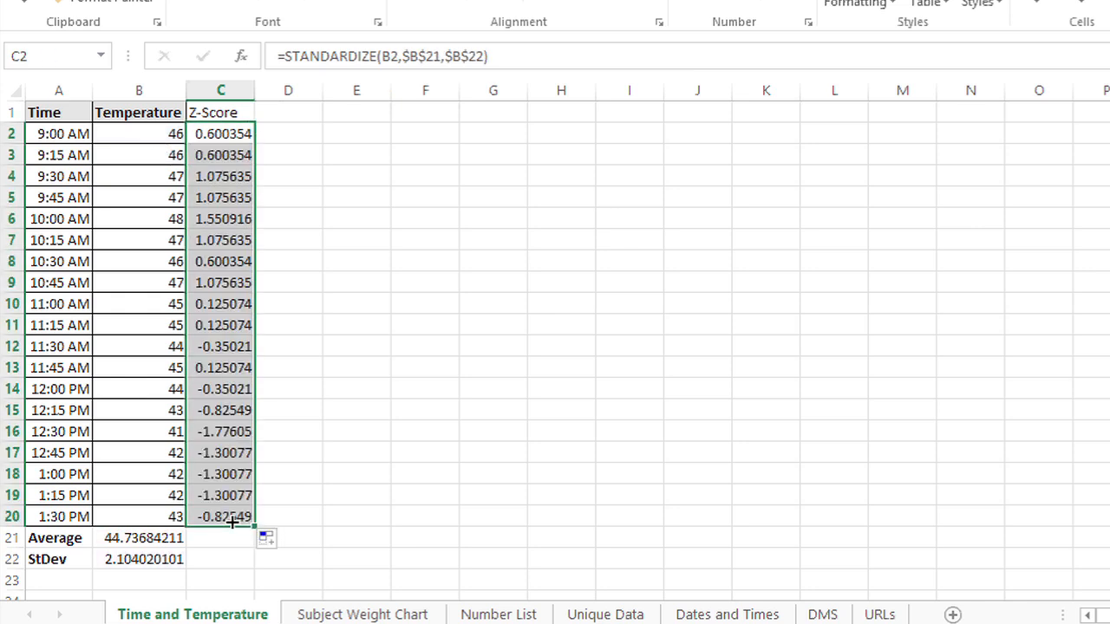
click(220, 111)
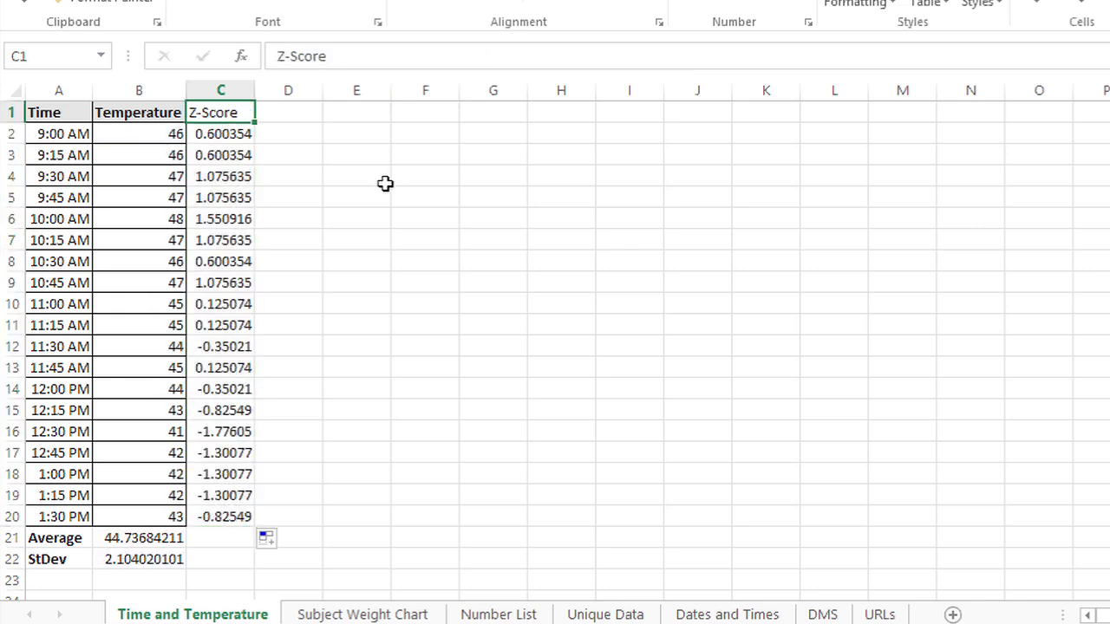
mouse_move(395, 189)
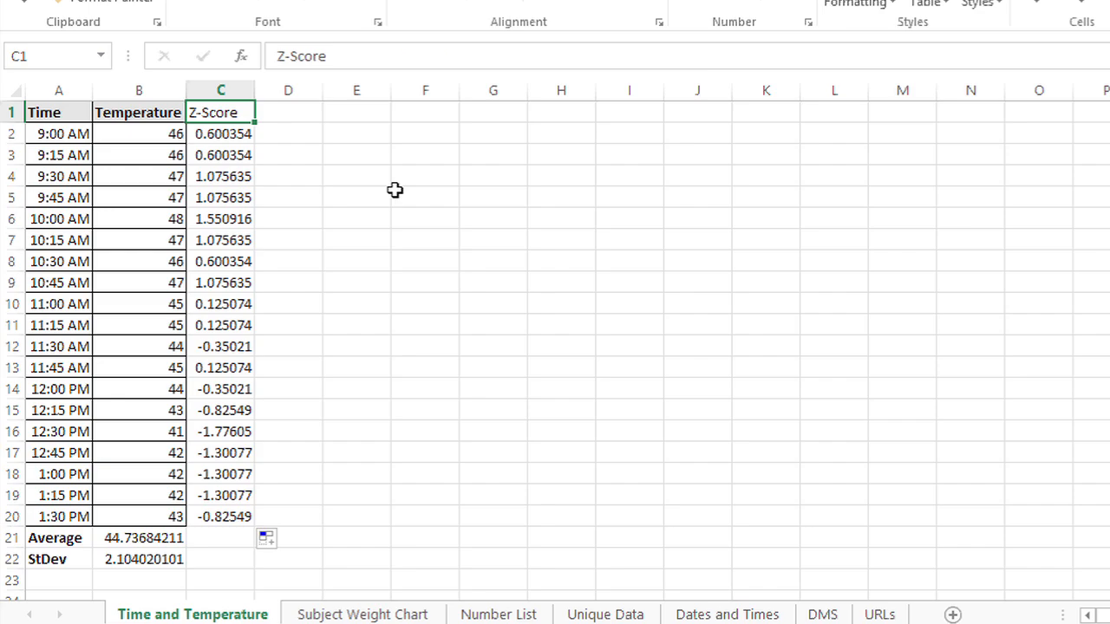